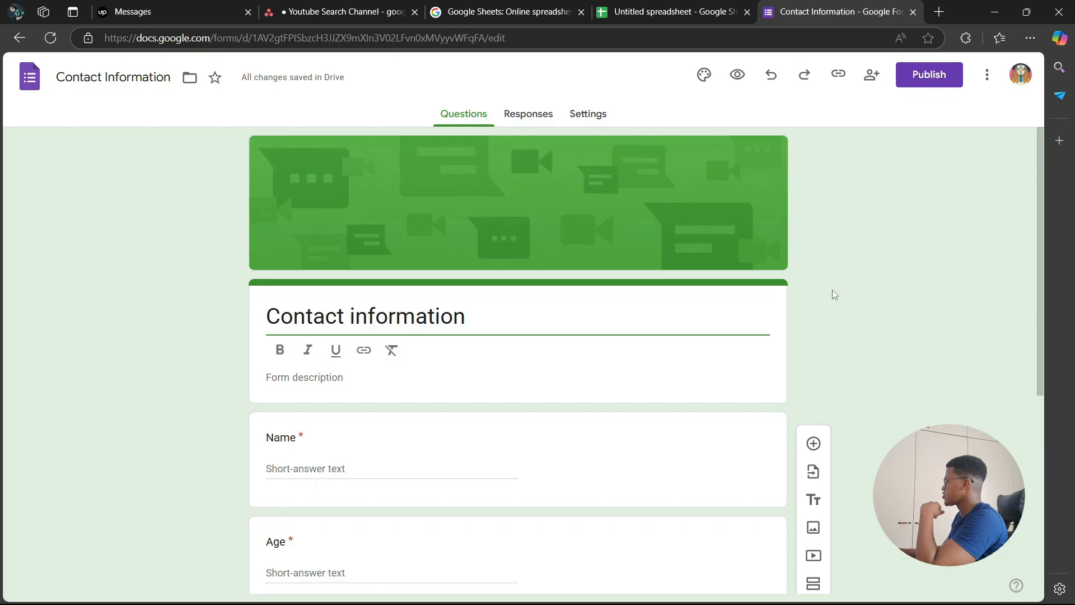
pyautogui.moveTo(565, 236)
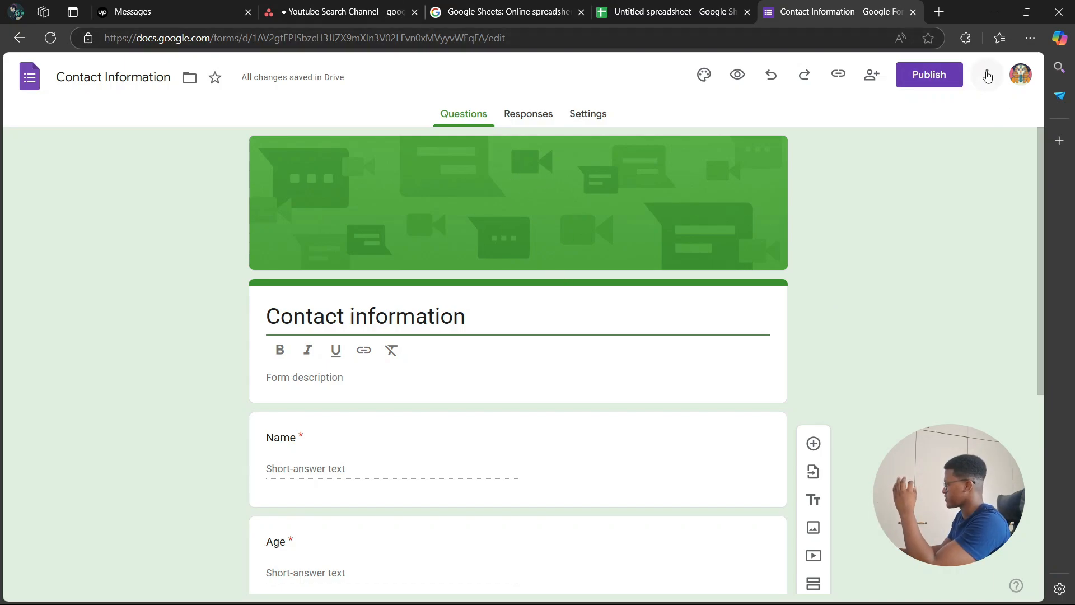
# Show the Contact information form's more-options menu with the Pre-fill form entry
pyautogui.click(986, 75)
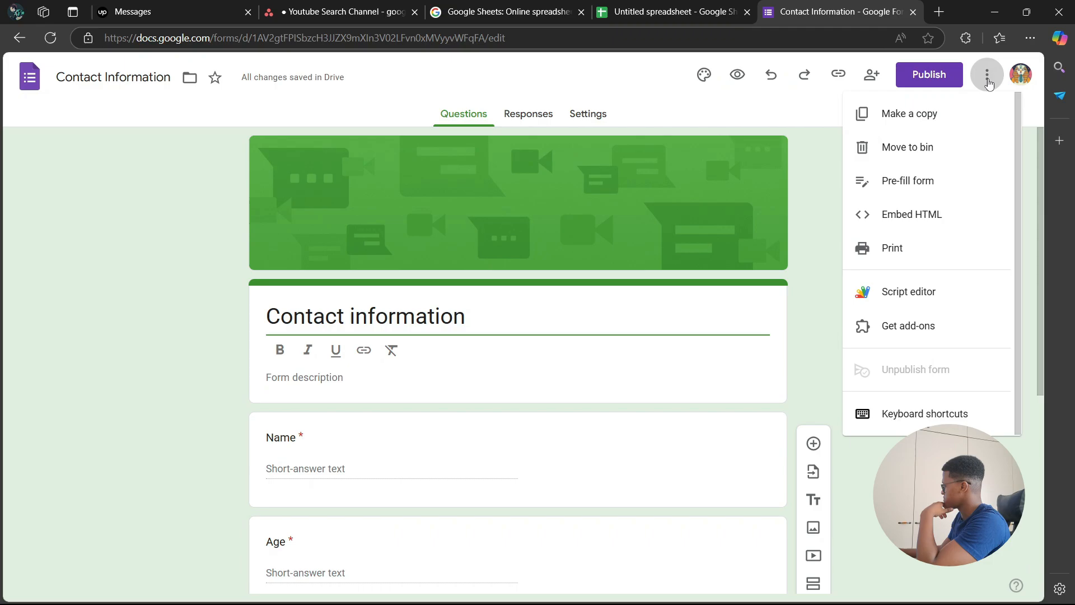
pyautogui.moveTo(908, 180)
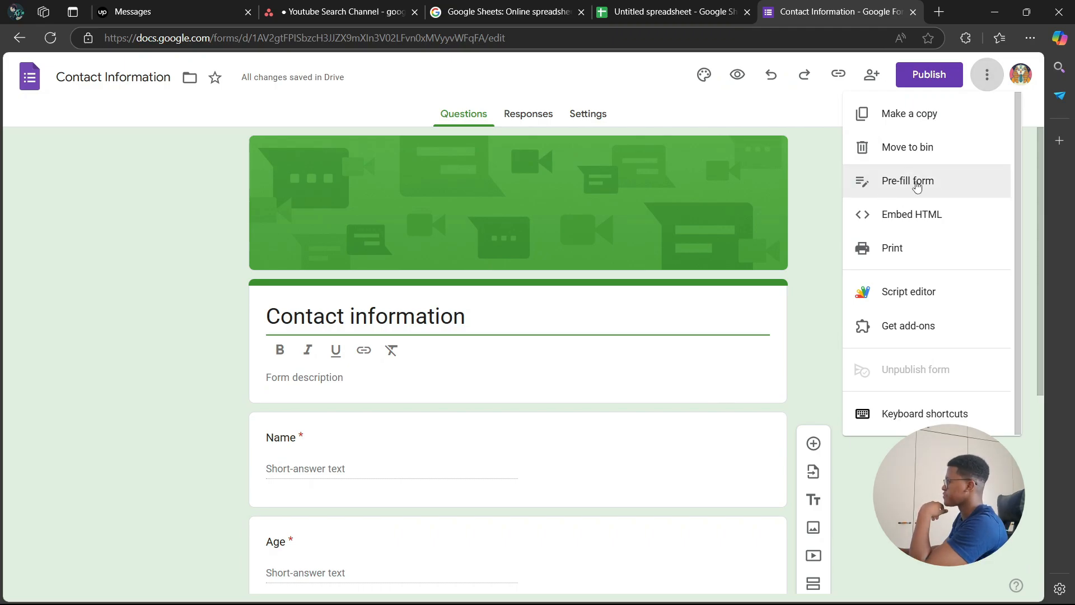
pyautogui.click(907, 180)
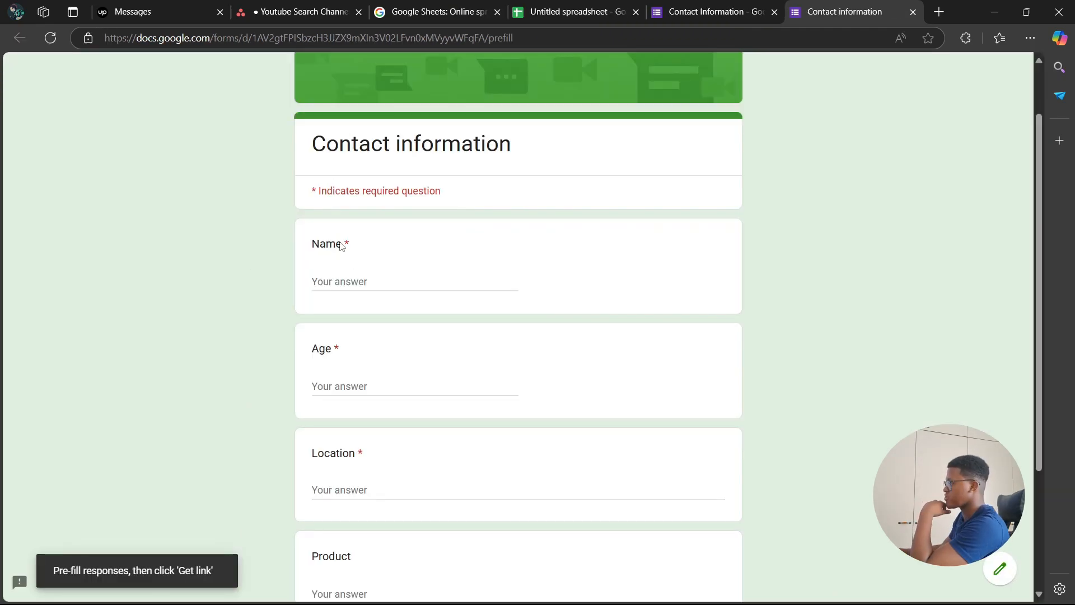
pyautogui.moveTo(229, 518)
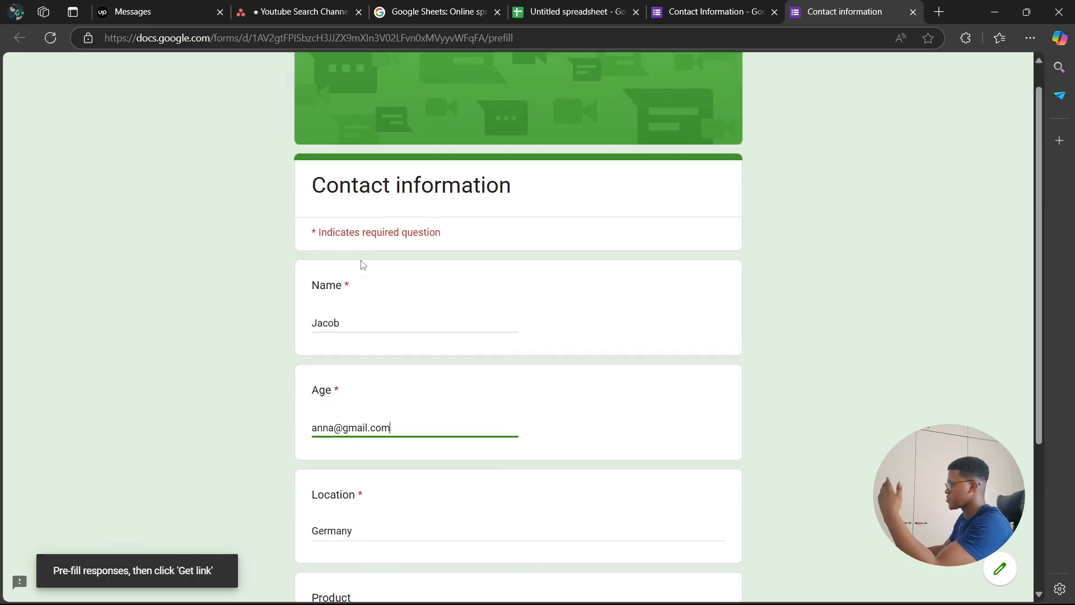
pyautogui.scroll(-3)
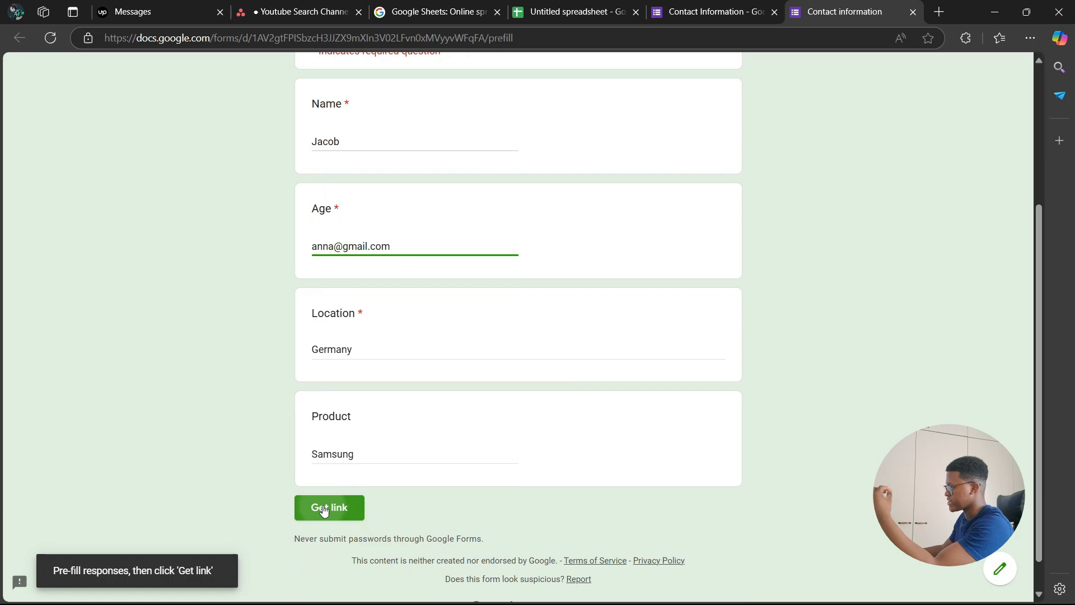
pyautogui.click(330, 507)
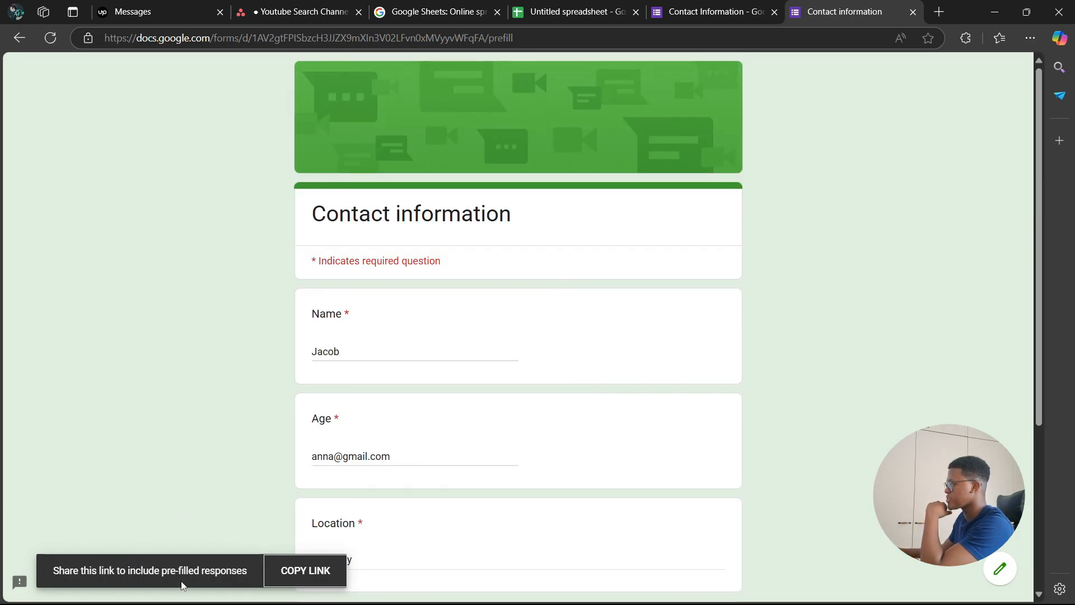
pyautogui.moveTo(383, 531)
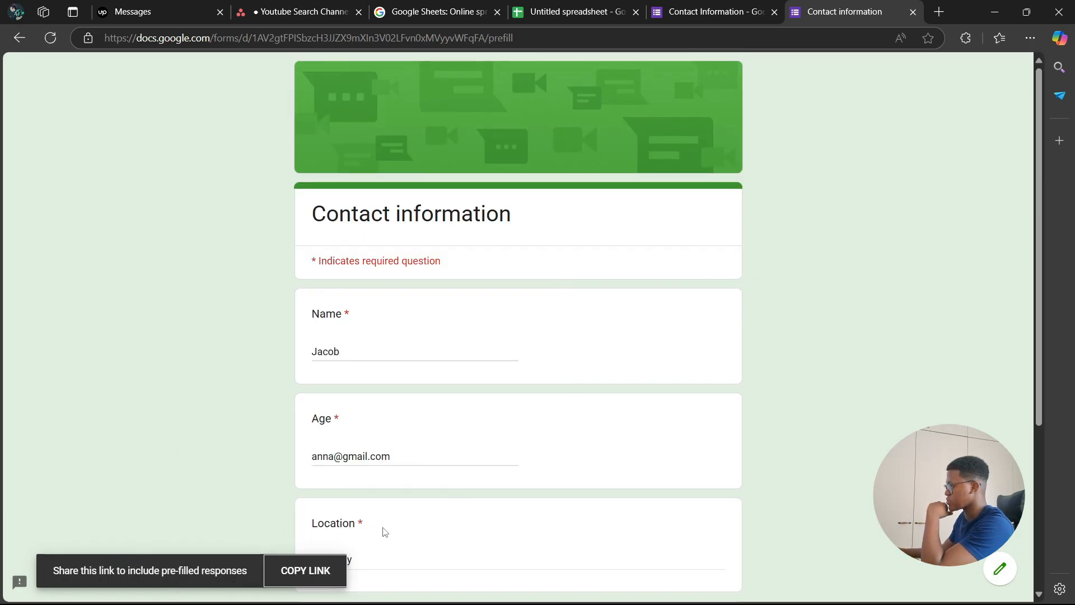
# Copy the prefilled link and start editing the merged E2:F5 Google Form Link cell
pyautogui.click(576, 11)
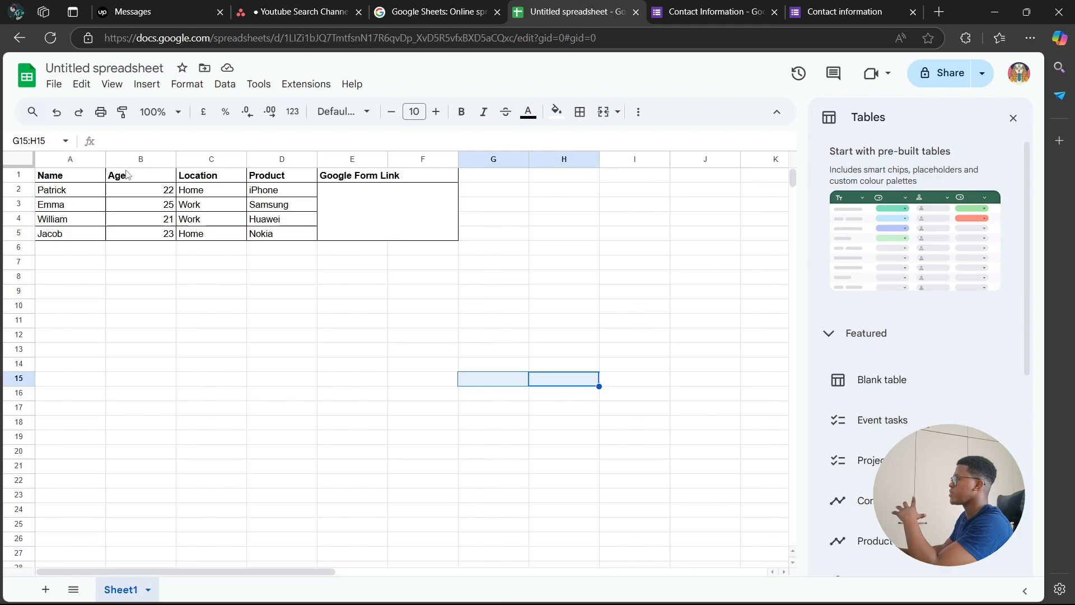
pyautogui.moveTo(176, 159)
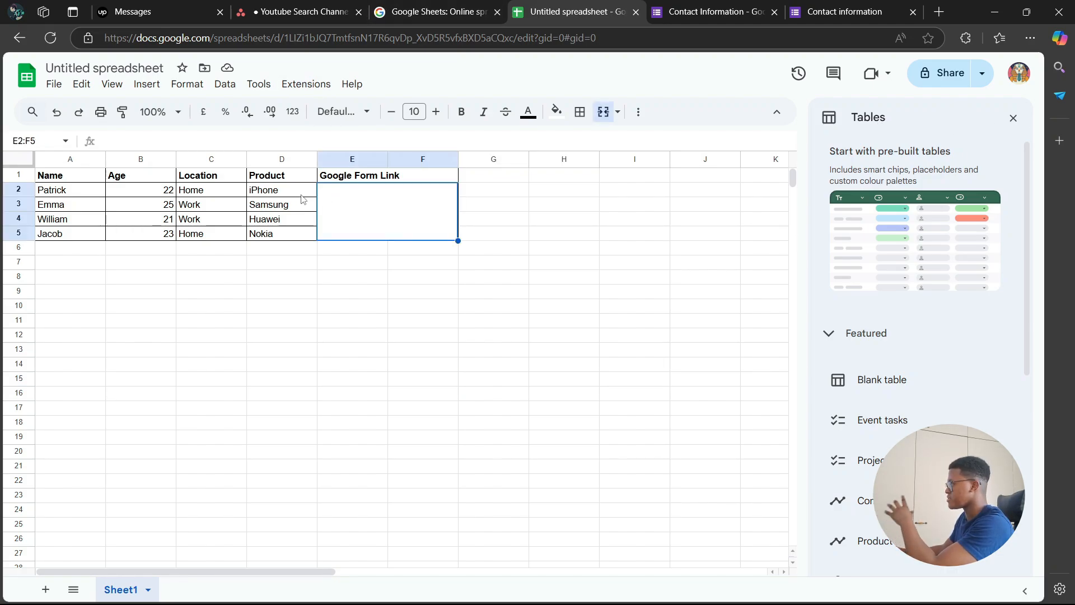
pyautogui.doubleClick(351, 190)
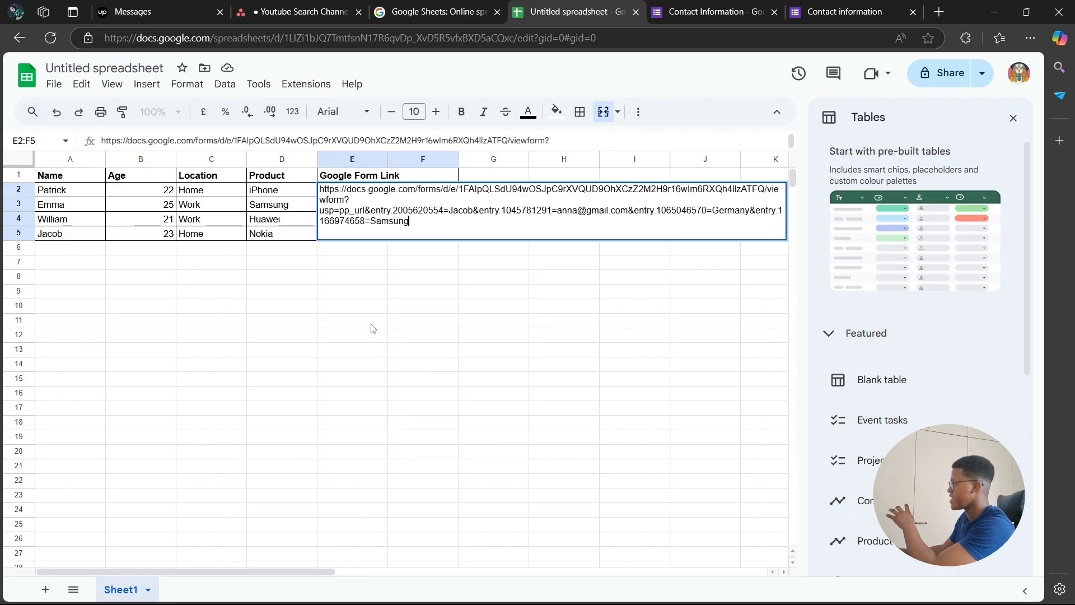
pyautogui.moveTo(393, 271)
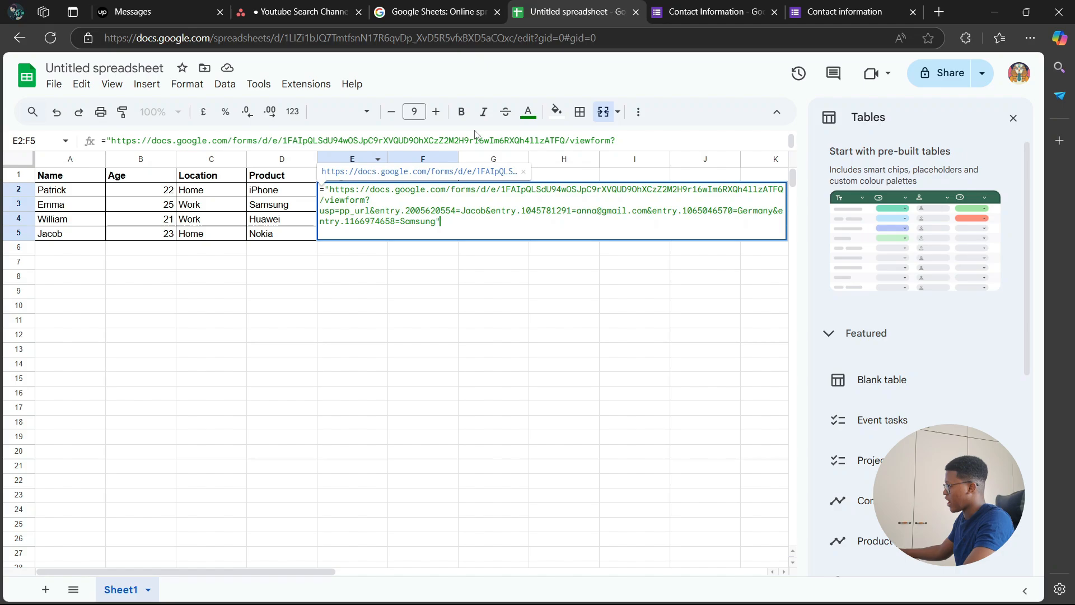
# Check the quoted URL formula against the prefilled form's Jacob, Germany, Samsung answers
pyautogui.click(844, 11)
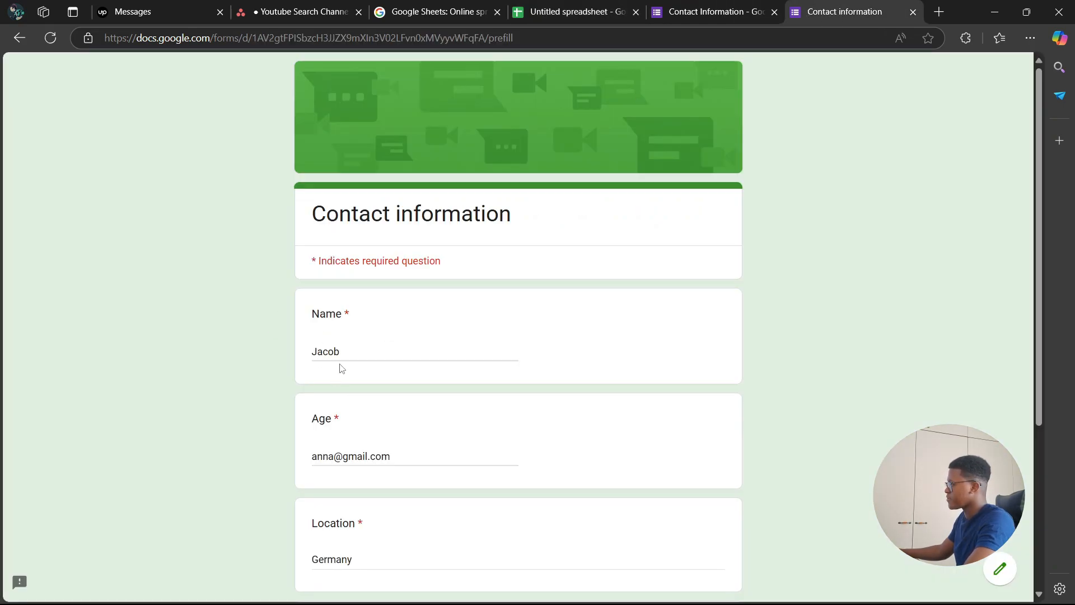
pyautogui.click(576, 11)
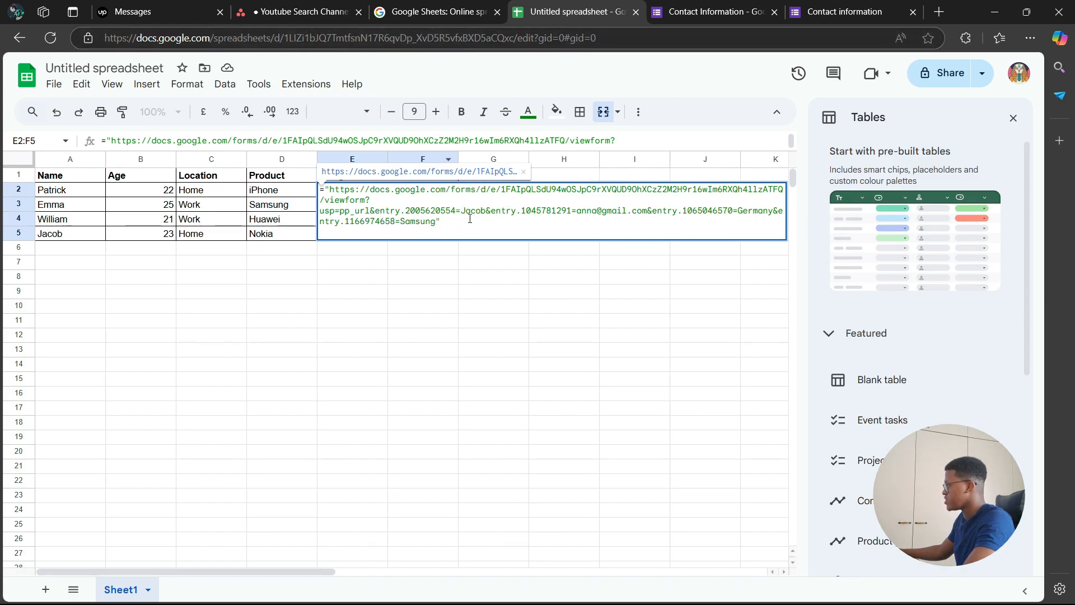
pyautogui.click(845, 11)
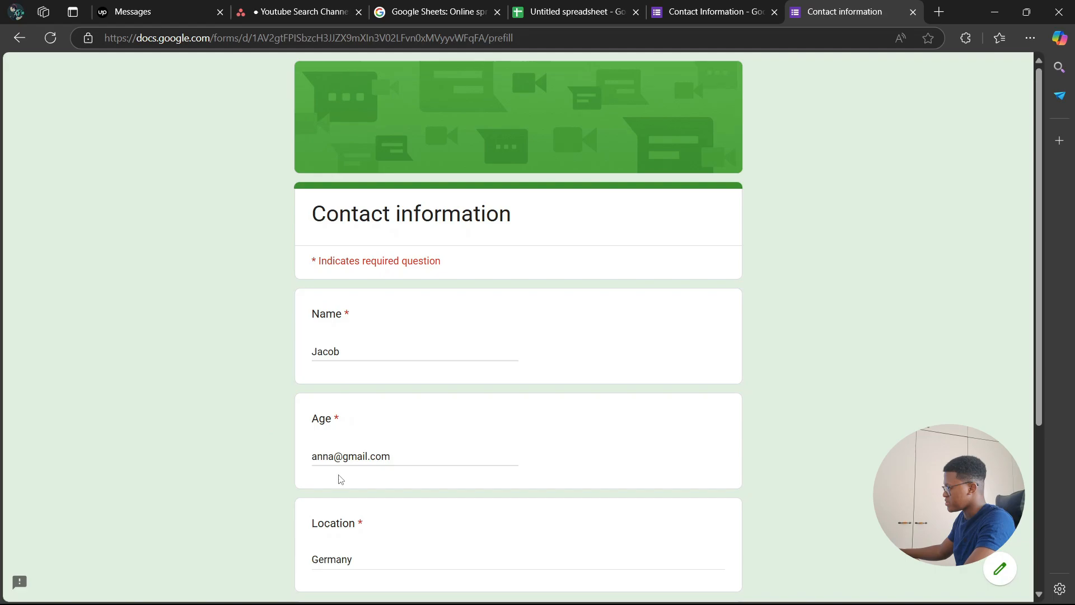
pyautogui.click(573, 11)
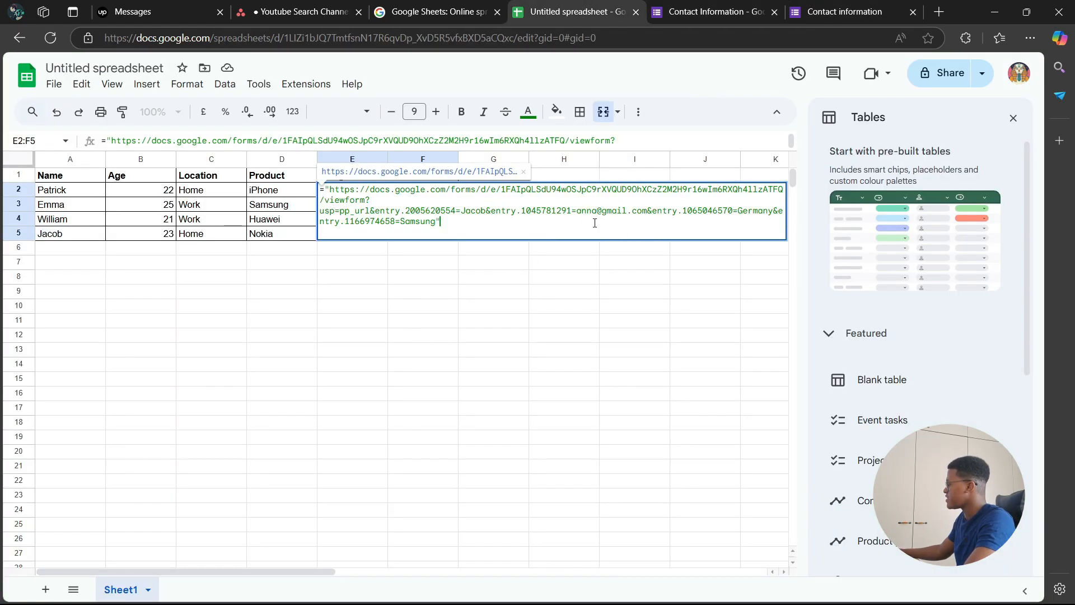
pyautogui.click(842, 11)
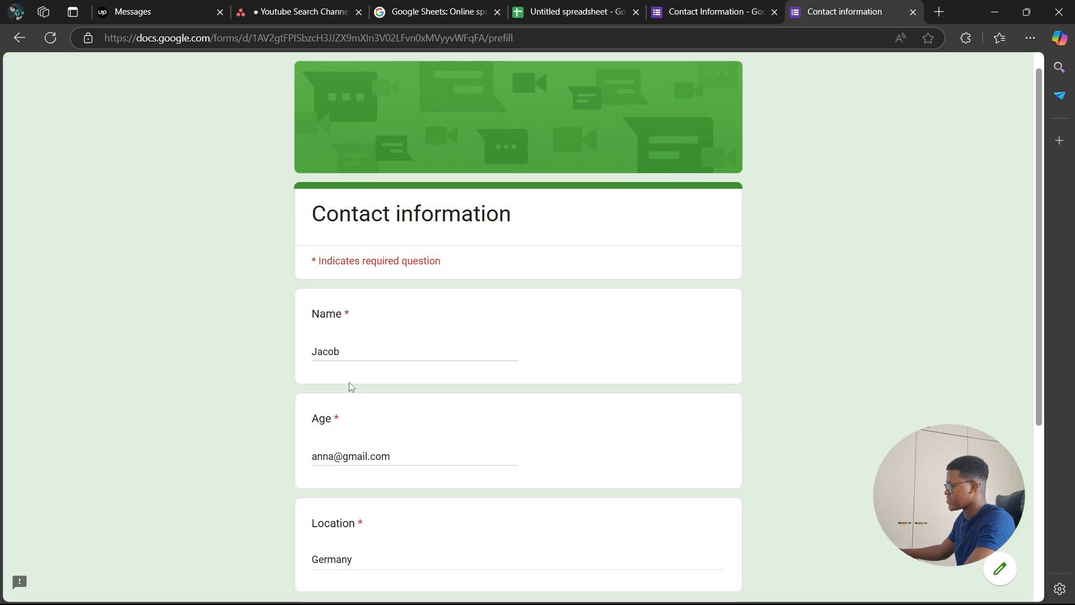
pyautogui.click(572, 11)
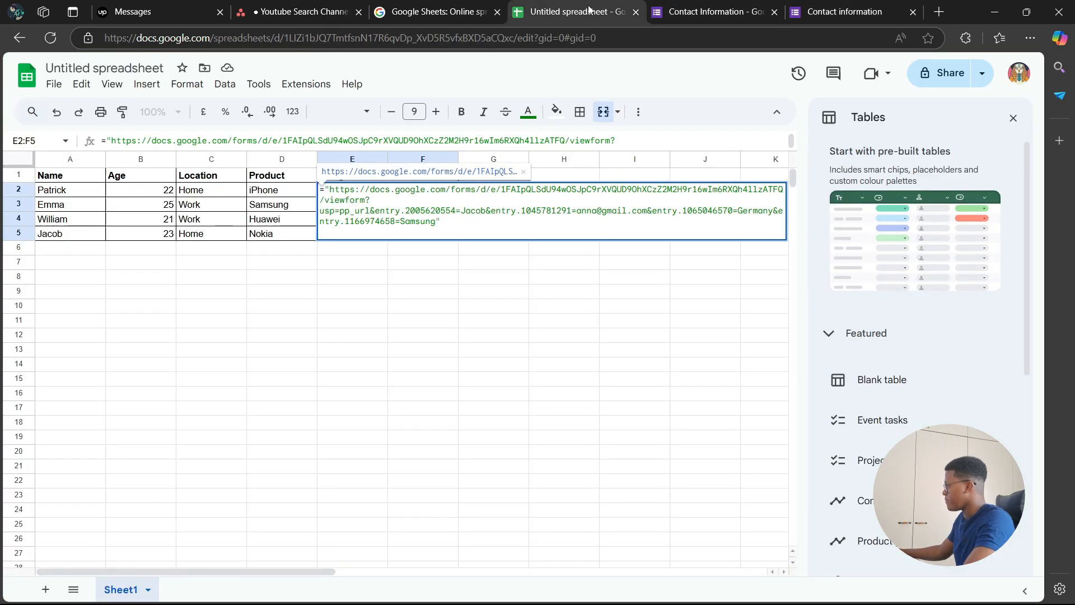
pyautogui.moveTo(458, 218)
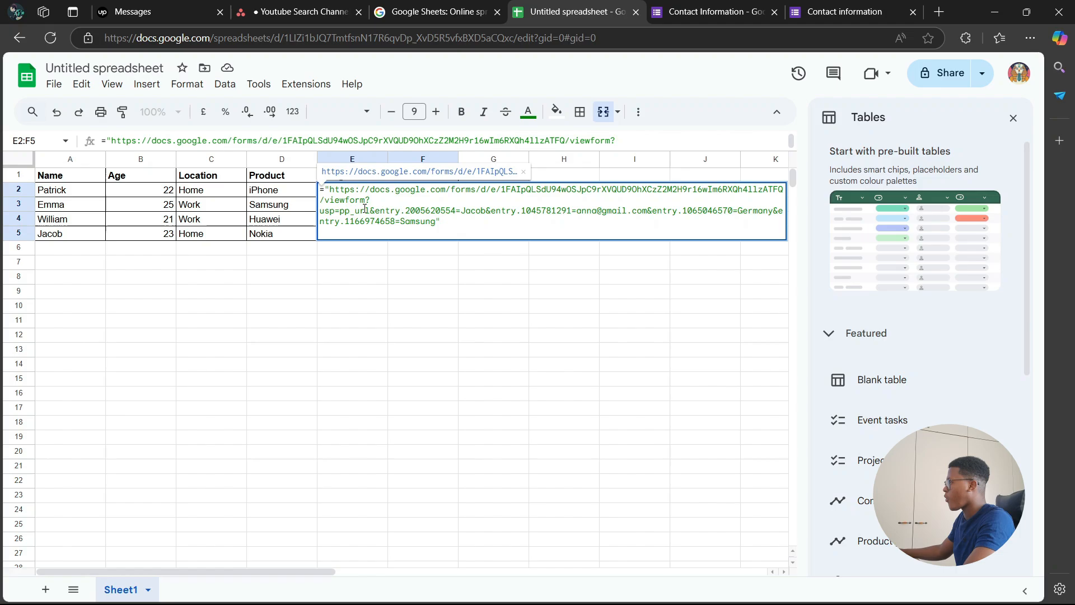
pyautogui.moveTo(144, 214)
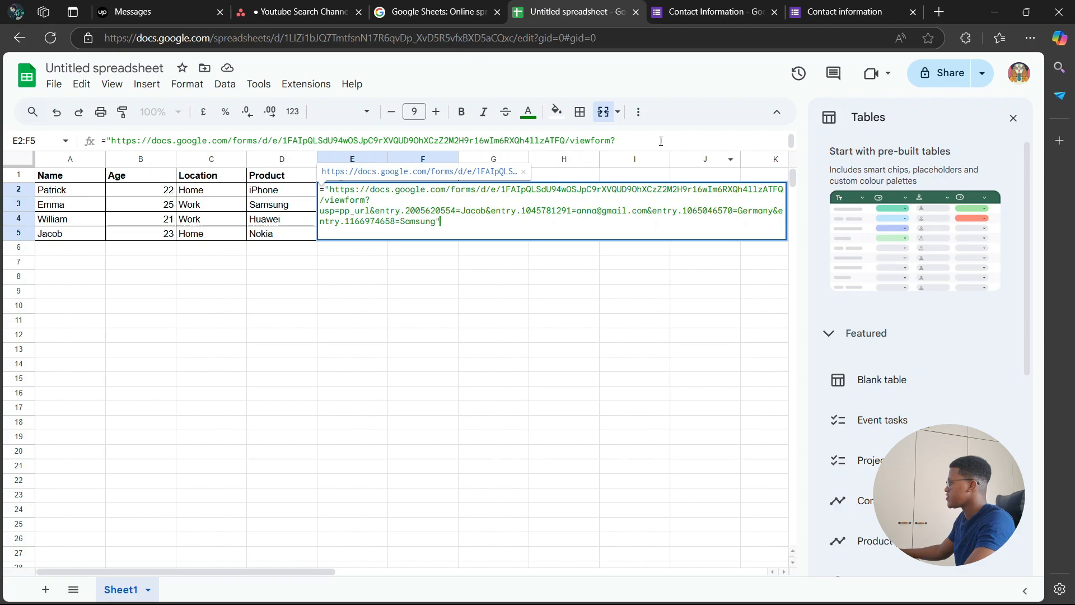
pyautogui.moveTo(504, 240)
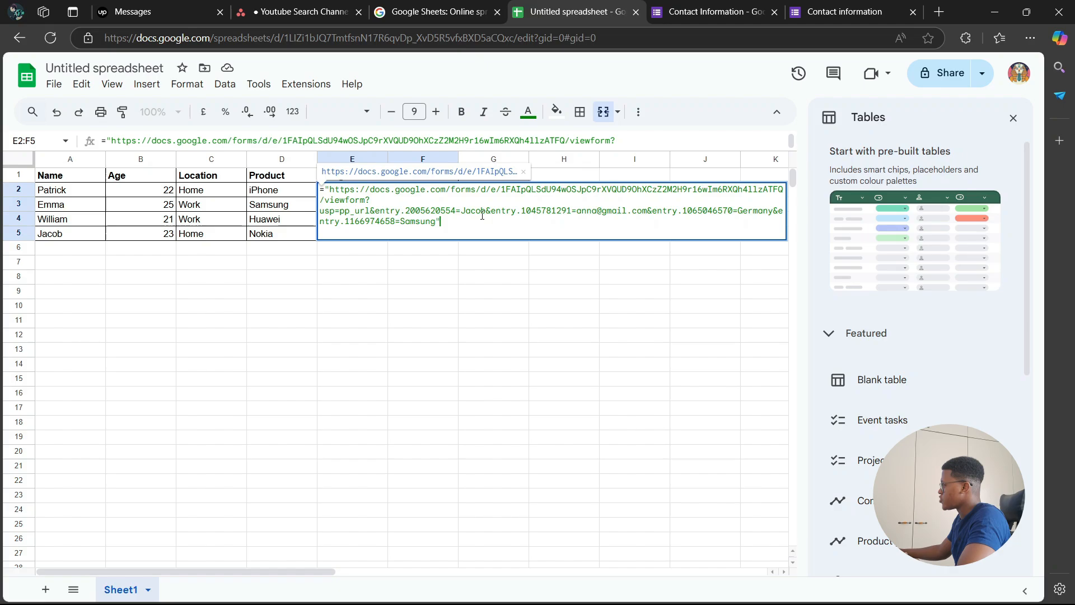
# Replace Jacob in the link formula with "&A1&" so the name comes from cell A1
pyautogui.doubleClick(472, 211)
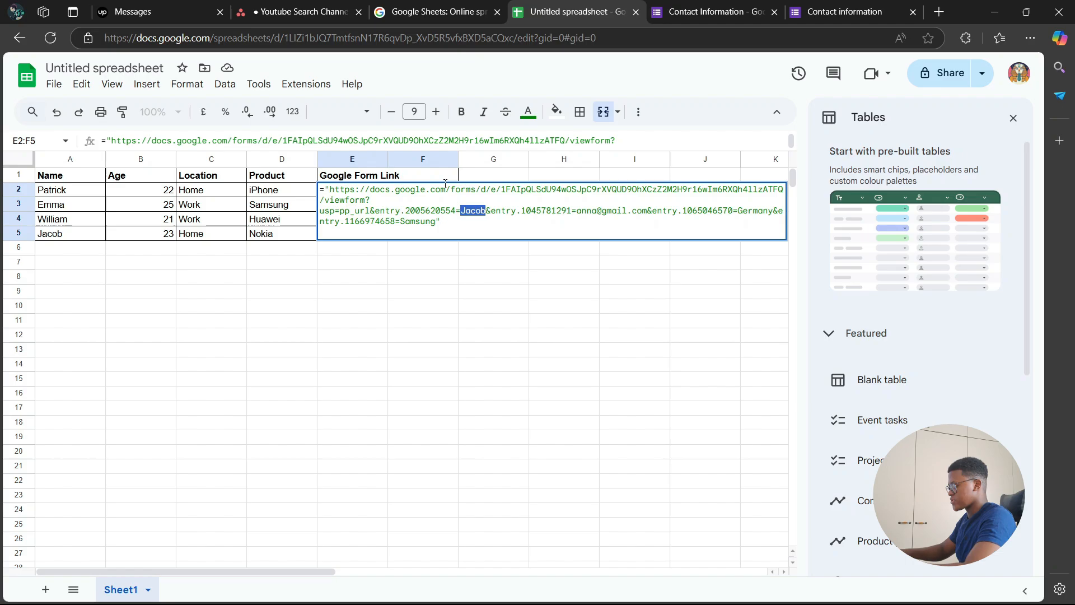
pyautogui.write('A1&"')
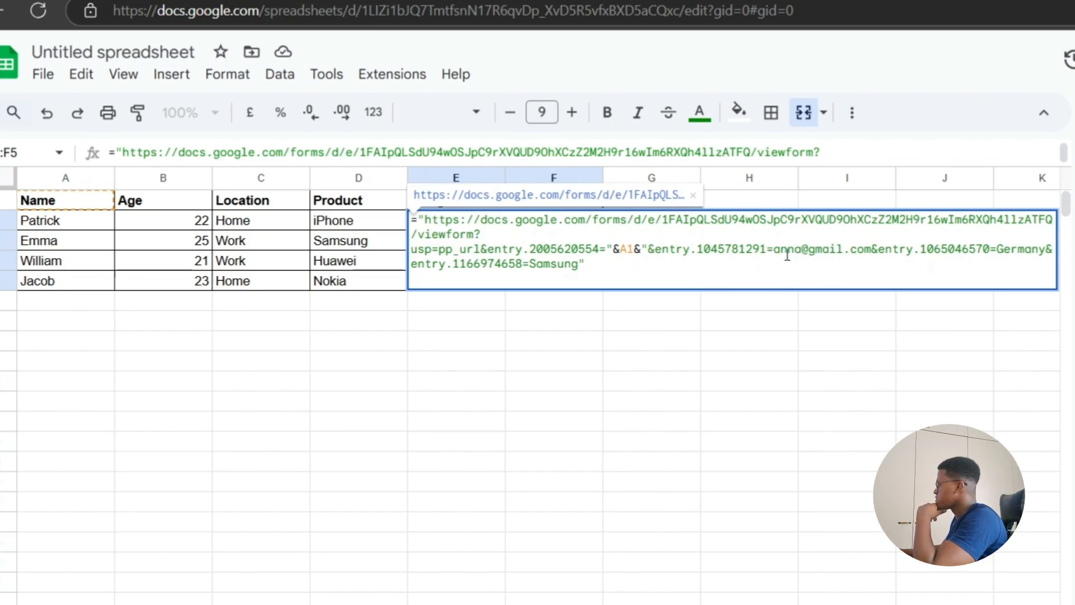
# Replace the anna@gmail part of the email with "&B1&" referencing cell B1
pyautogui.doubleClick(807, 250)
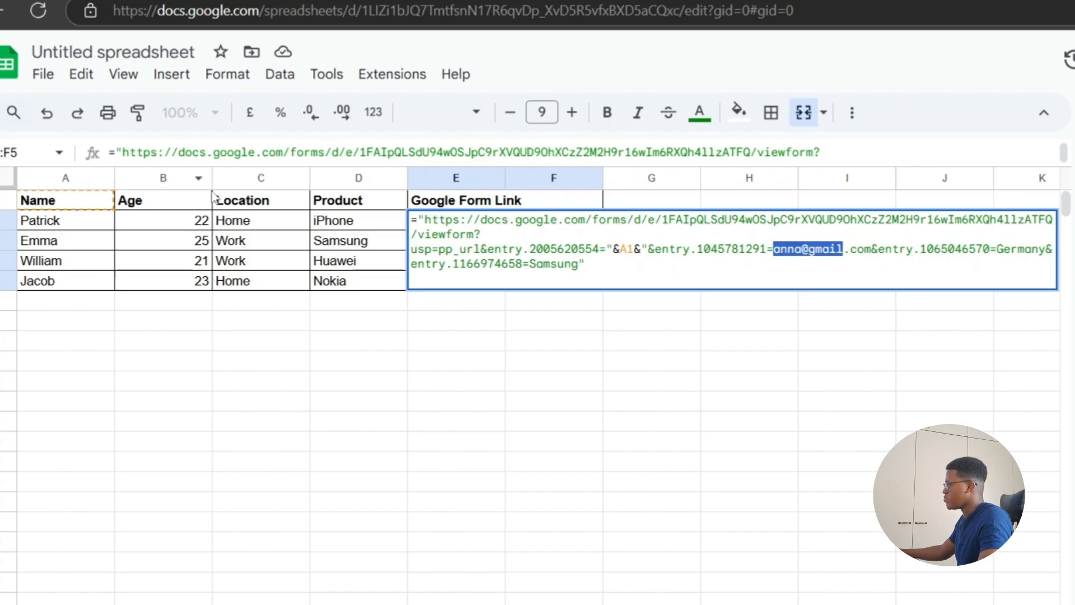
pyautogui.write('B1&"')
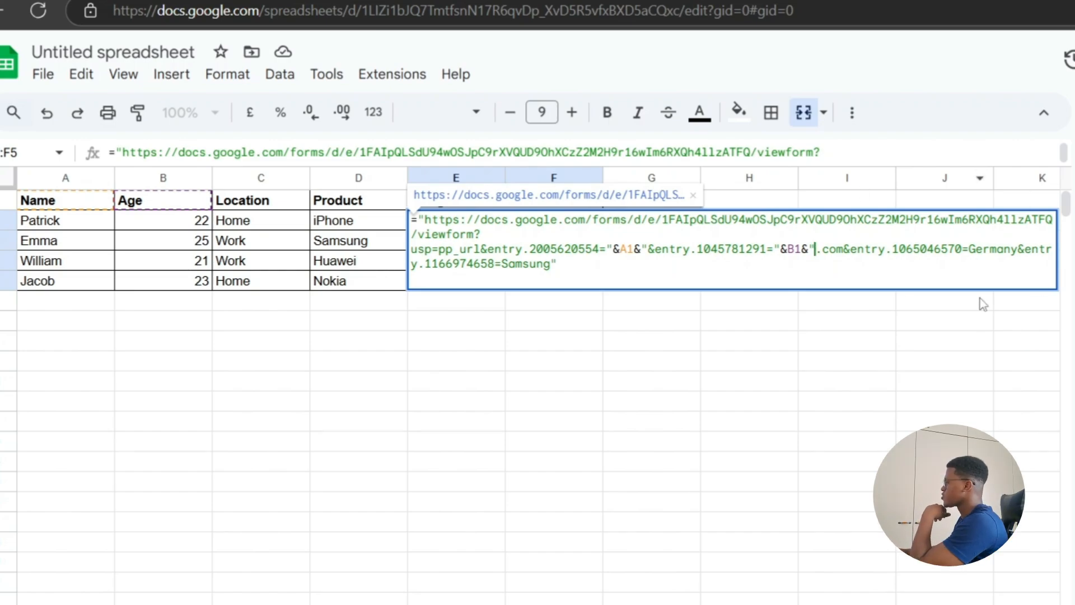
pyautogui.moveTo(959, 394)
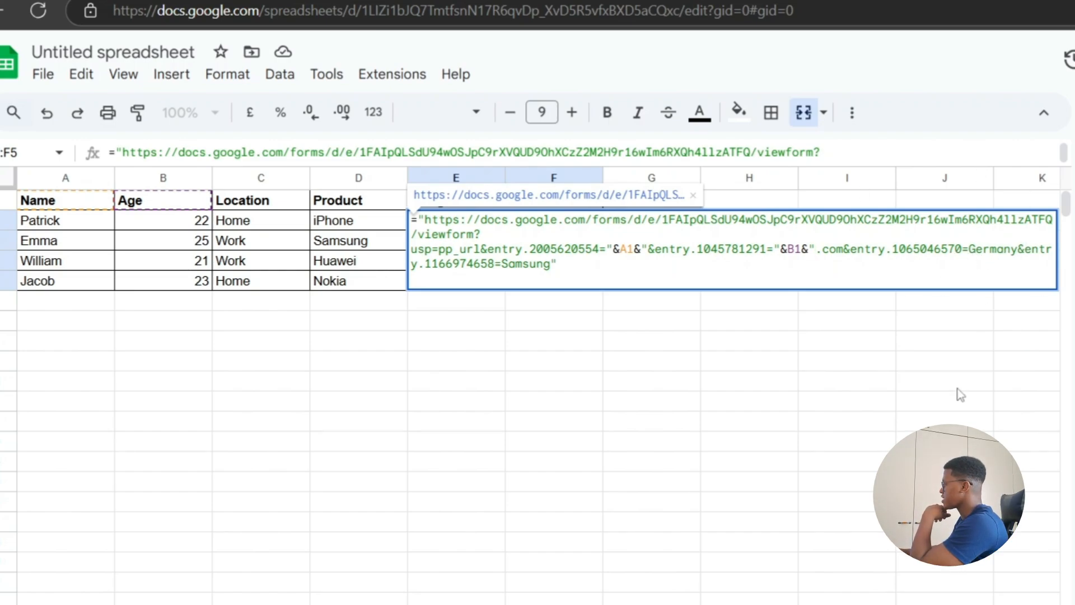
# Select Germany in the formula to replace it with a C1 reference
pyautogui.doubleClick(993, 248)
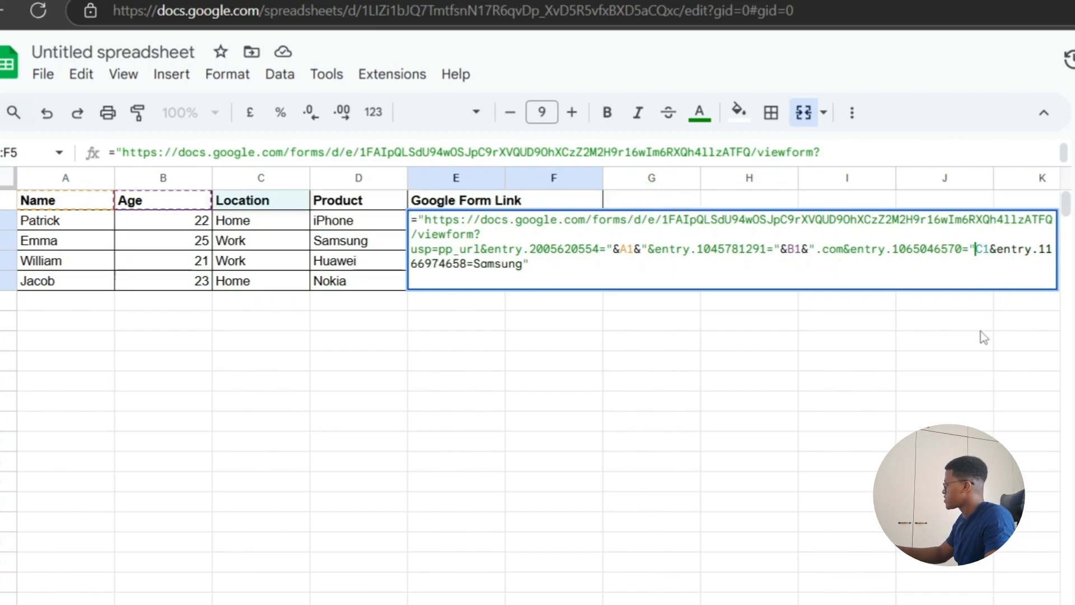
pyautogui.moveTo(914, 355)
pyautogui.write('&C1&"')
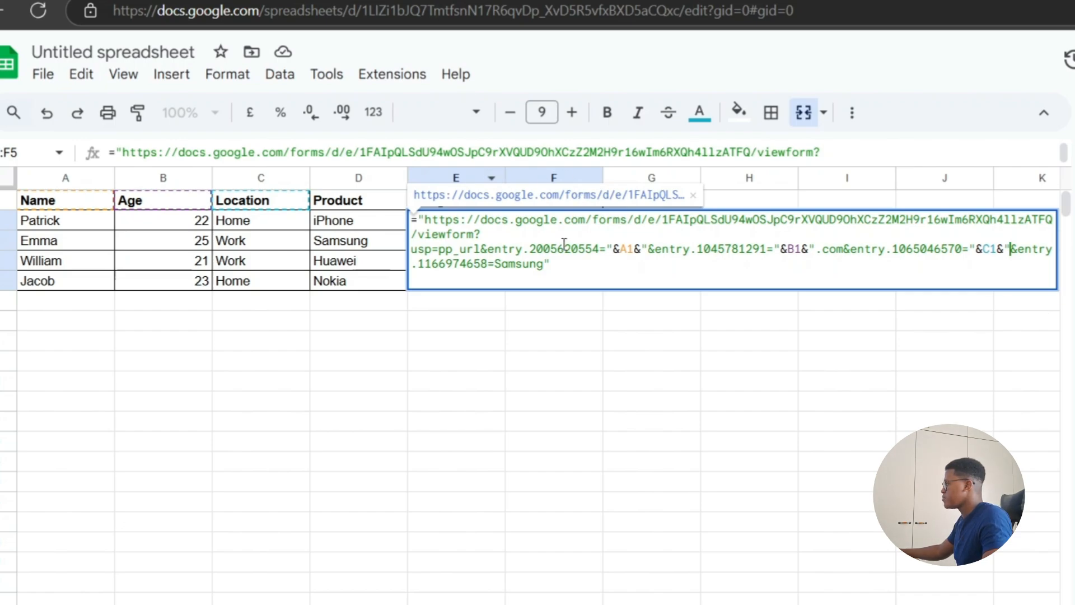
pyautogui.moveTo(571, 203)
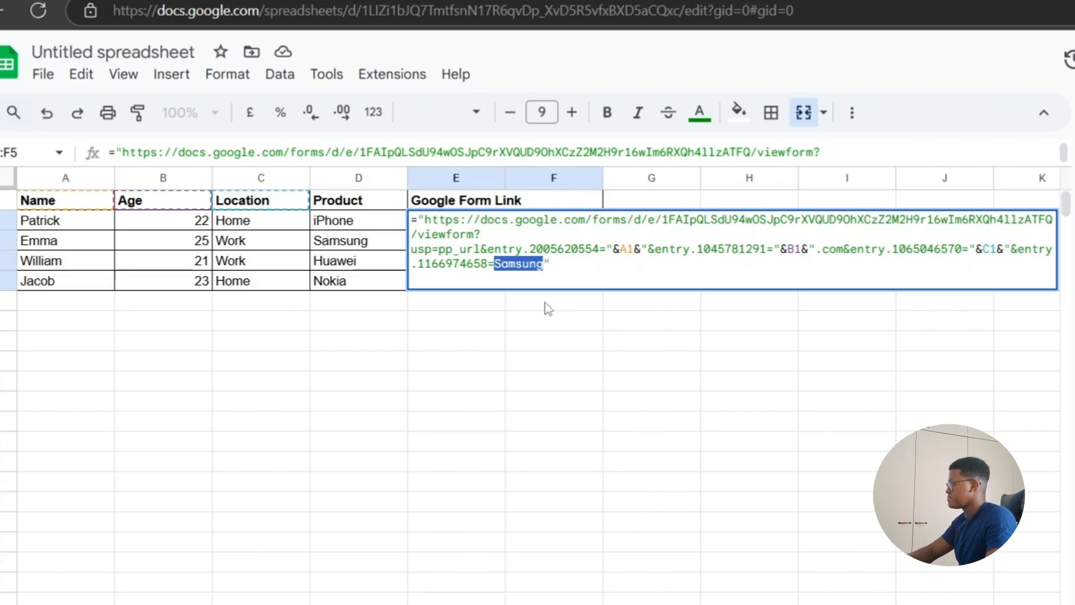
# Replace Samsung with "&D1&" and add the closing quote to the URL
pyautogui.write('D1&')
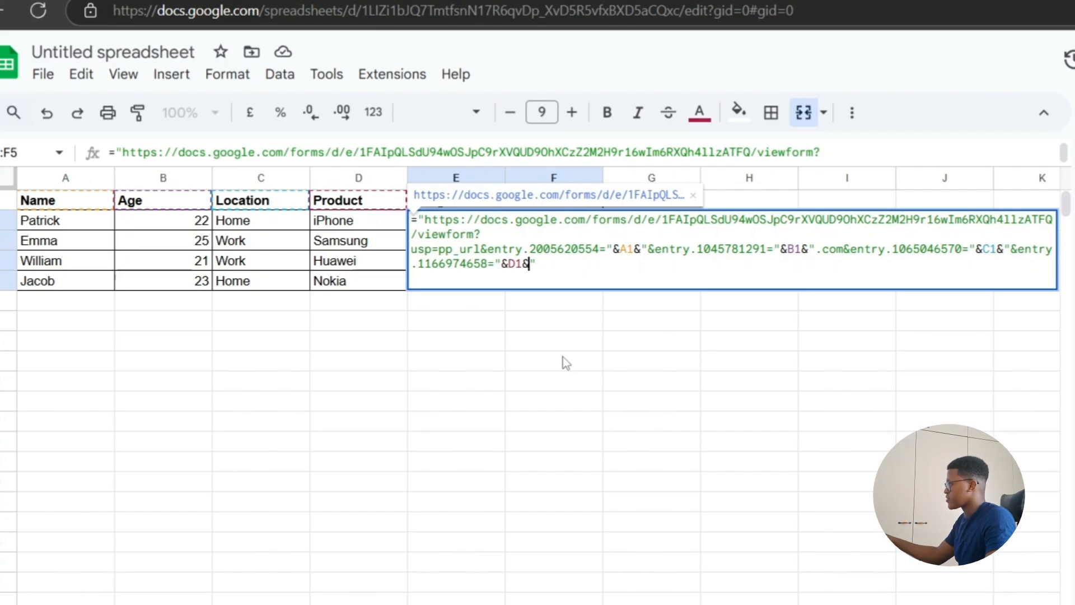
pyautogui.write('"')
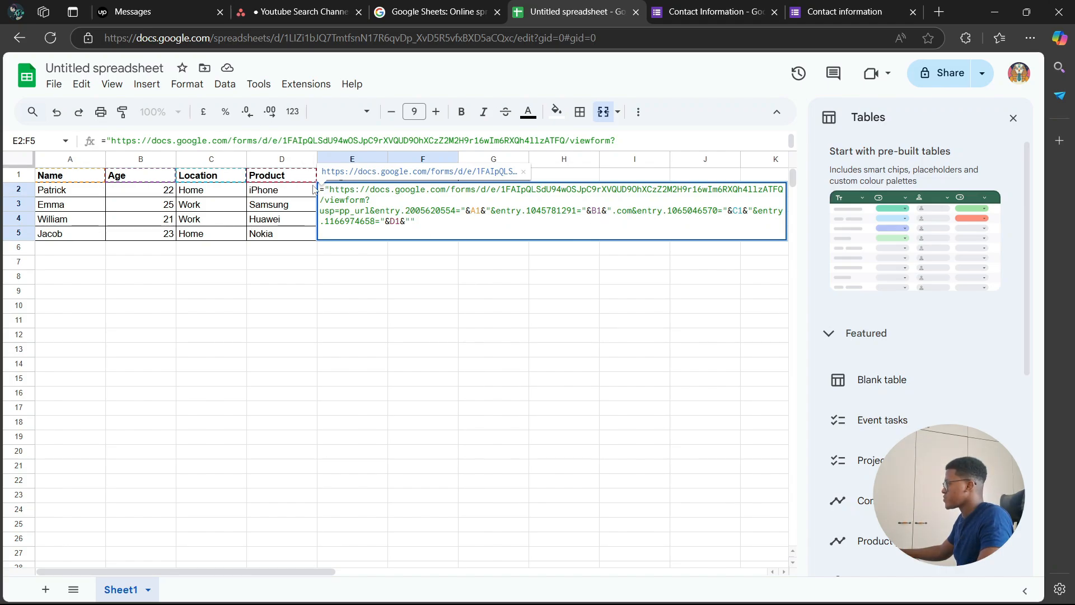
# Wrap the URL in HYPERLINK, commit the formula and leave the finished link cell
pyautogui.write('HY')
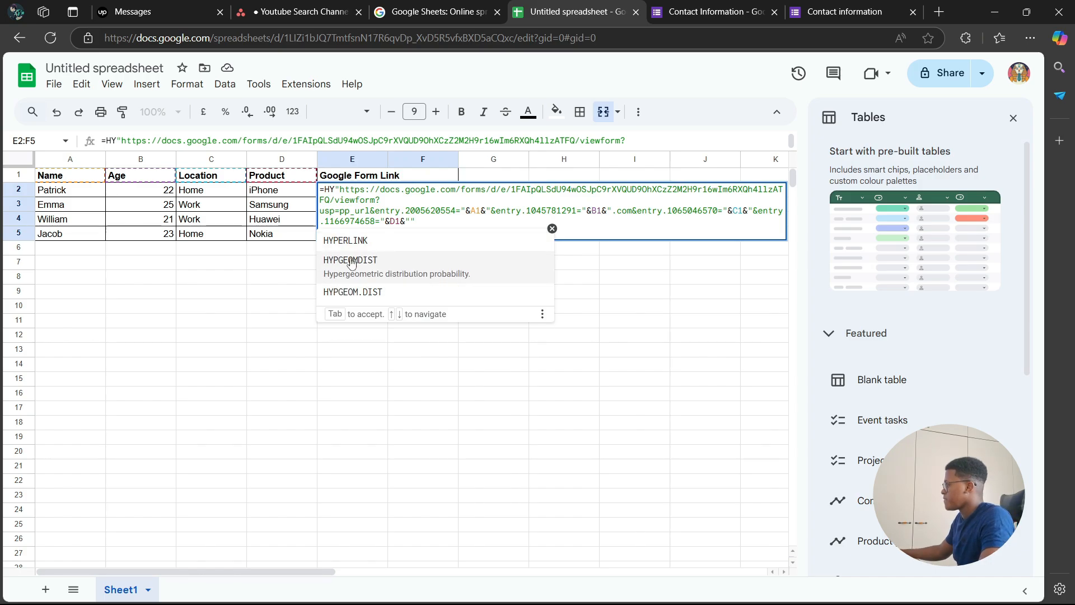
pyautogui.click(346, 239)
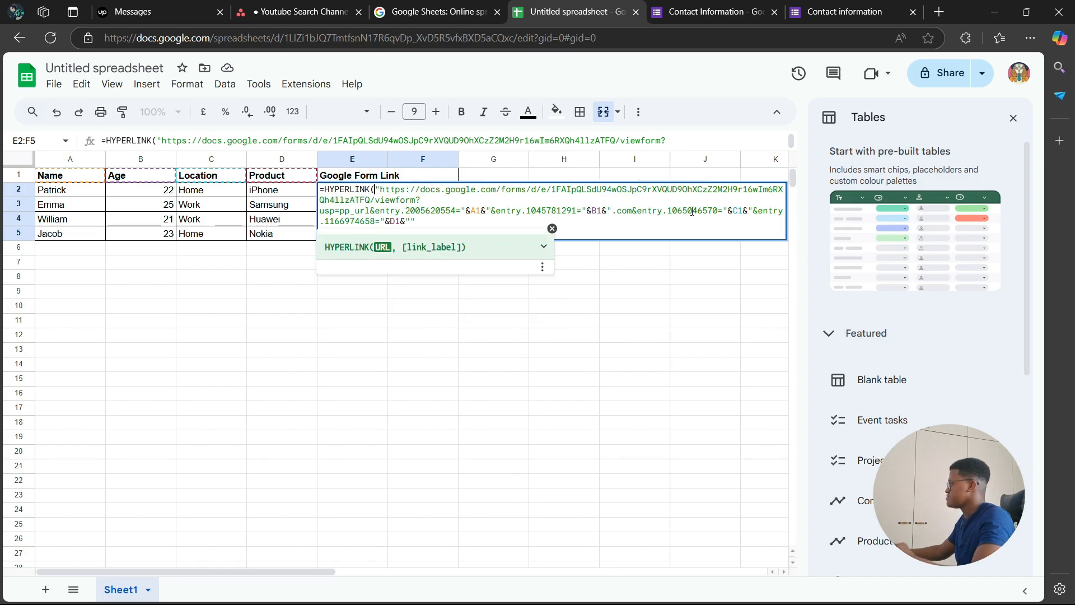
pyautogui.press('enter')
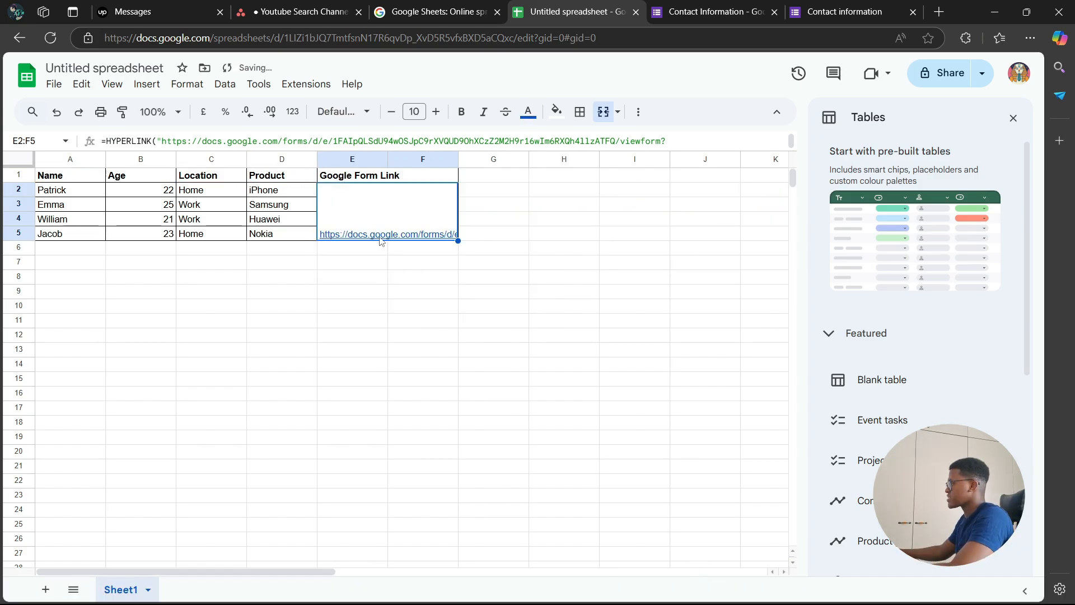
pyautogui.click(422, 335)
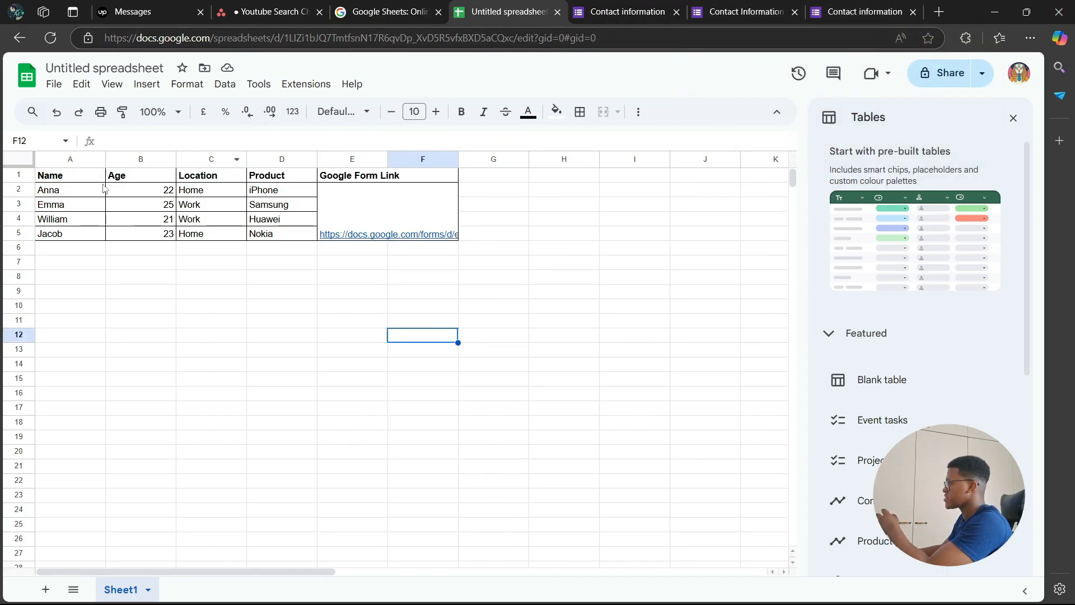
pyautogui.moveTo(137, 257)
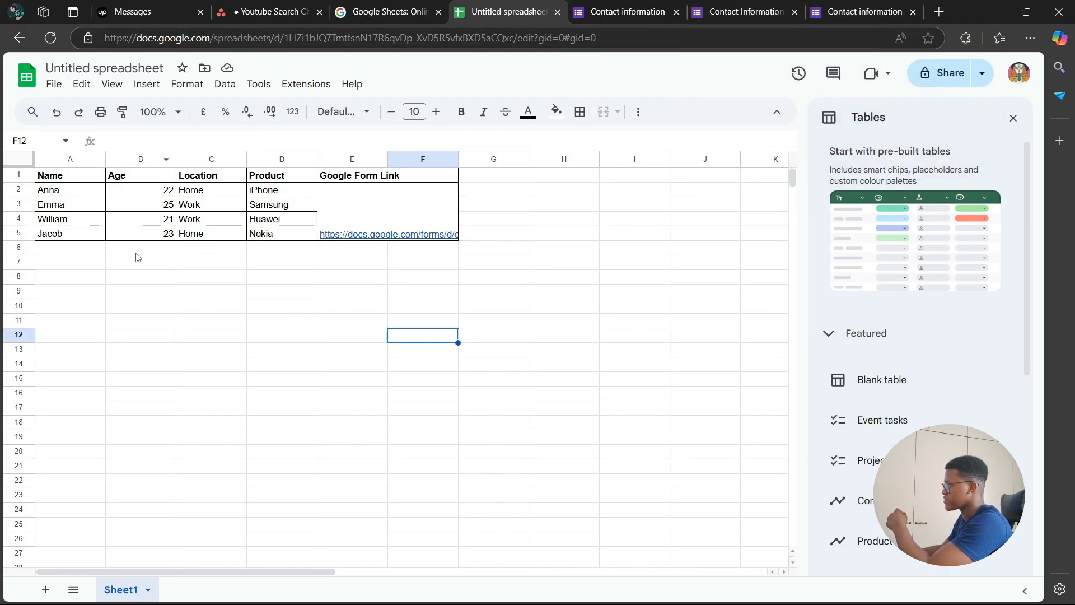